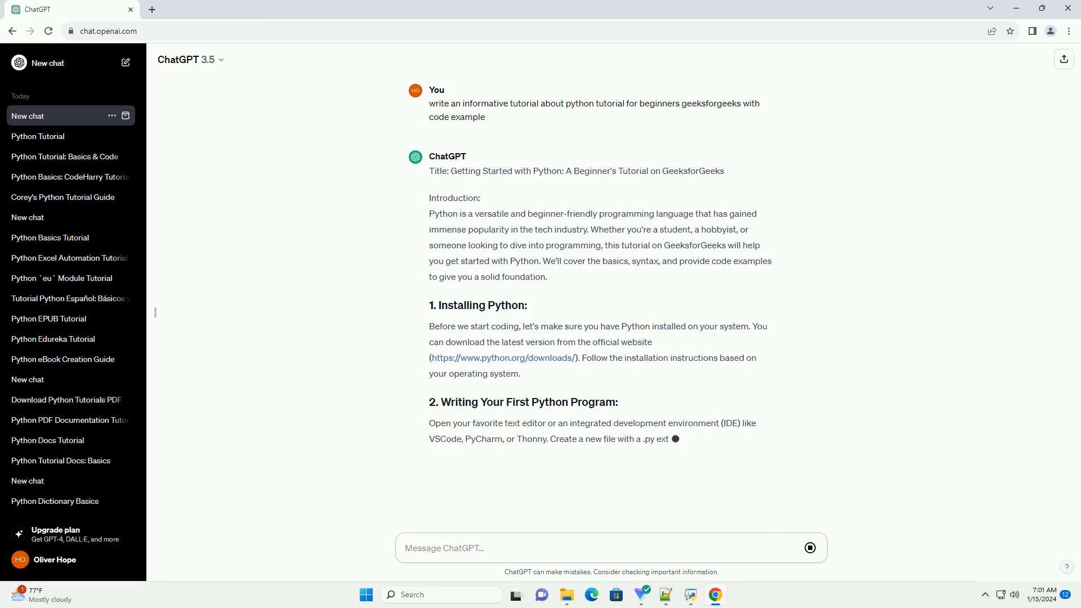
scroll("down", 3)
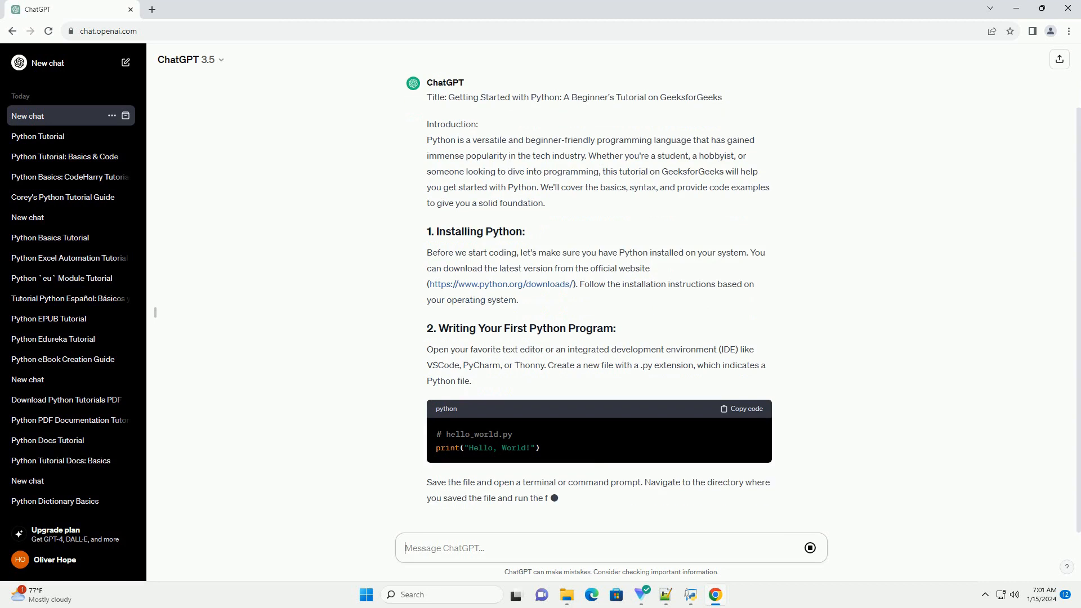
scroll("down", 3)
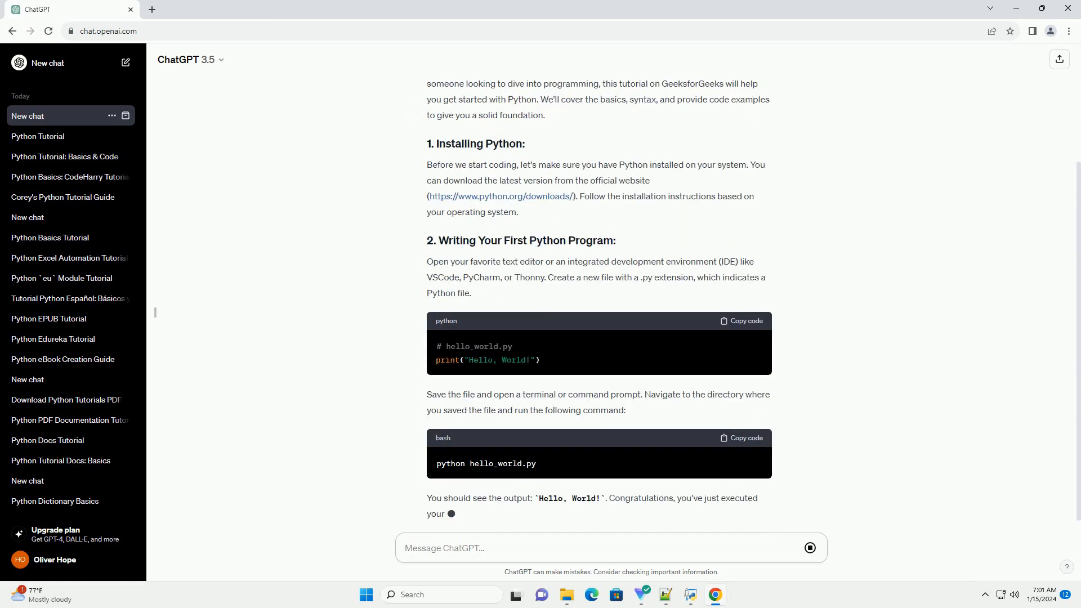
scroll("down", 3)
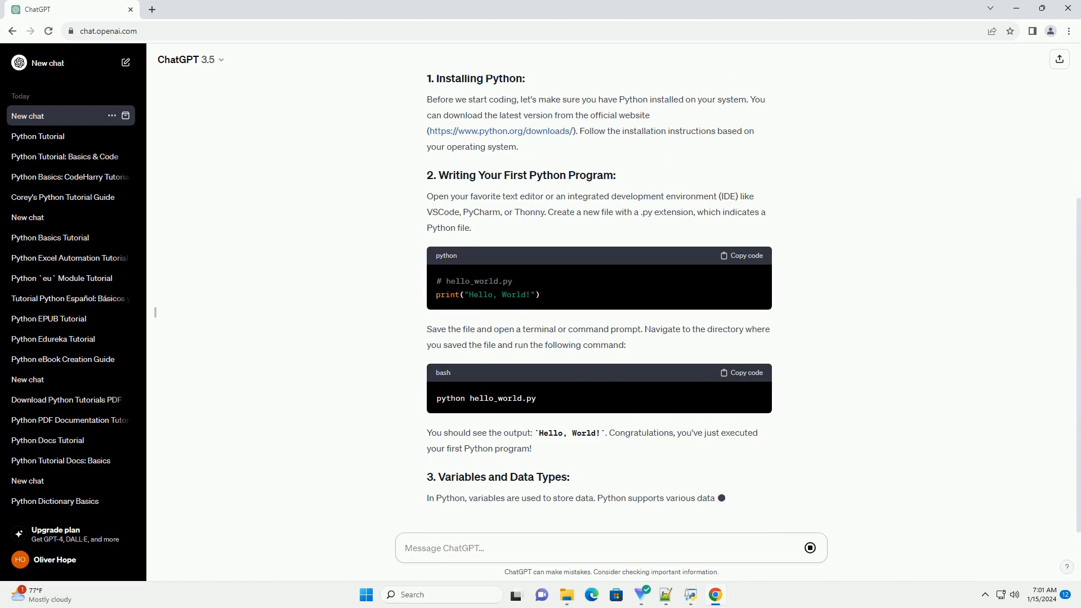
scroll("down", 3)
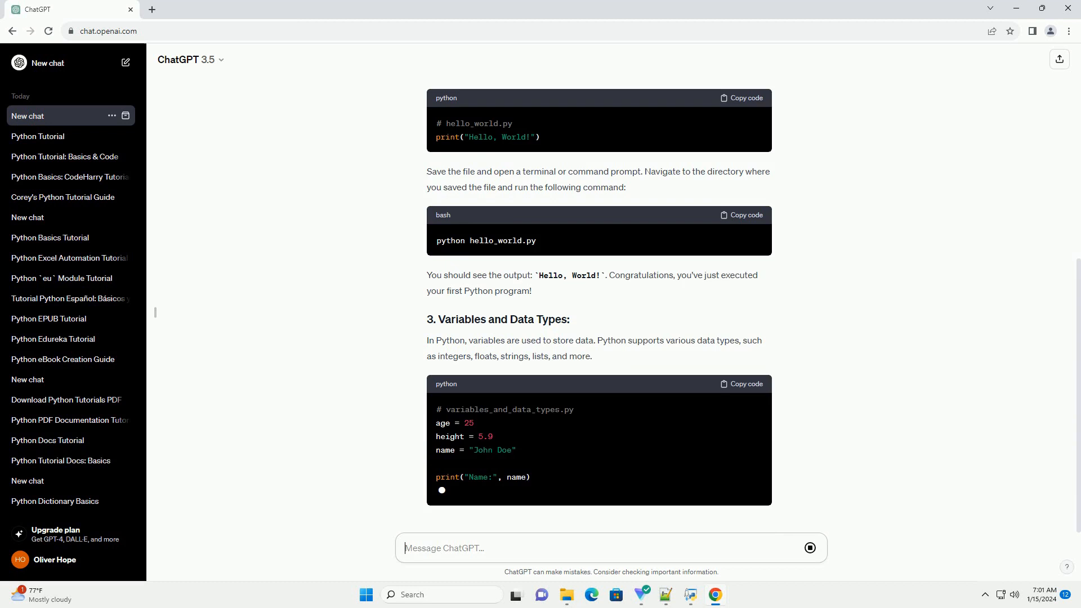
scroll("down", 3)
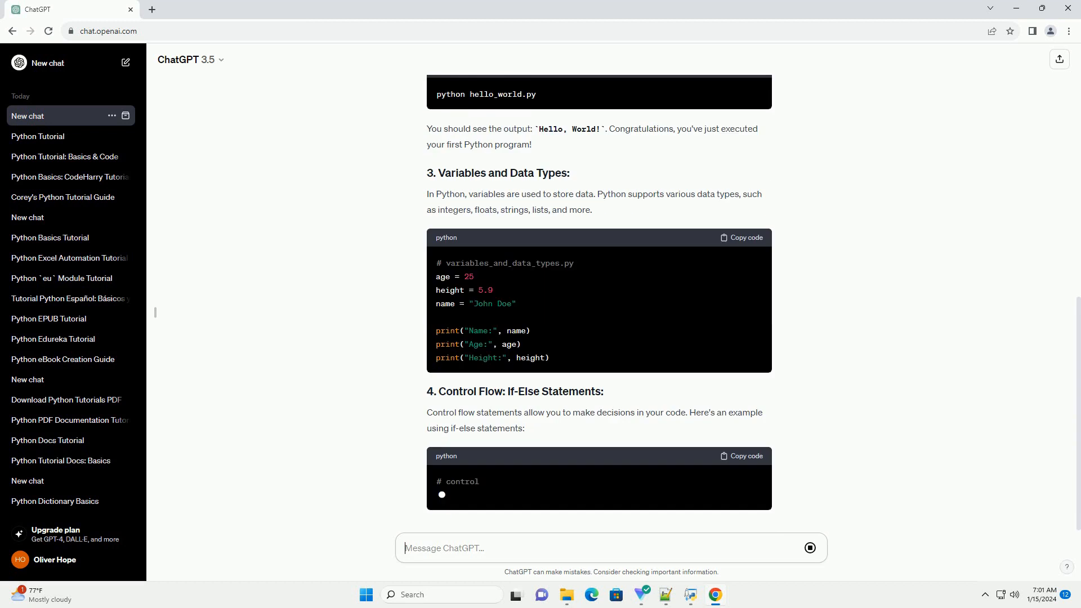
scroll("down", 3)
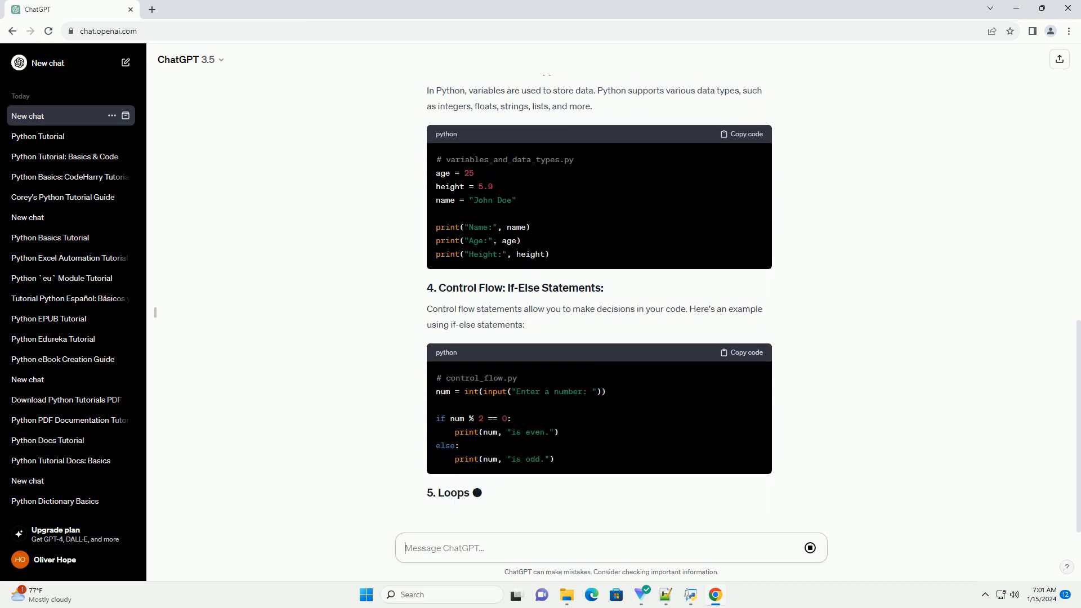
scroll("down", 3)
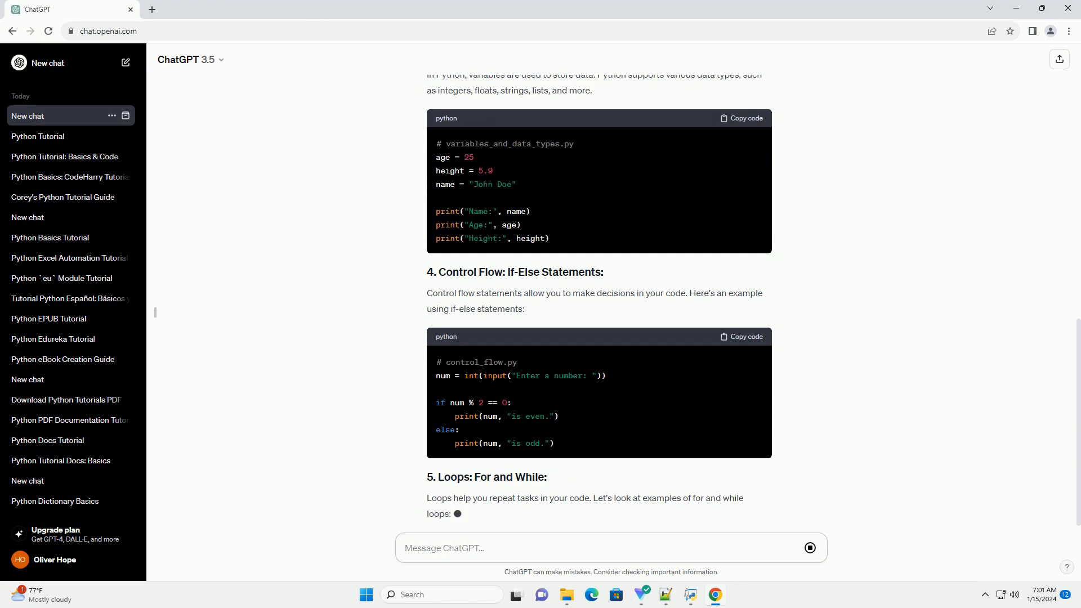
scroll("down", 3)
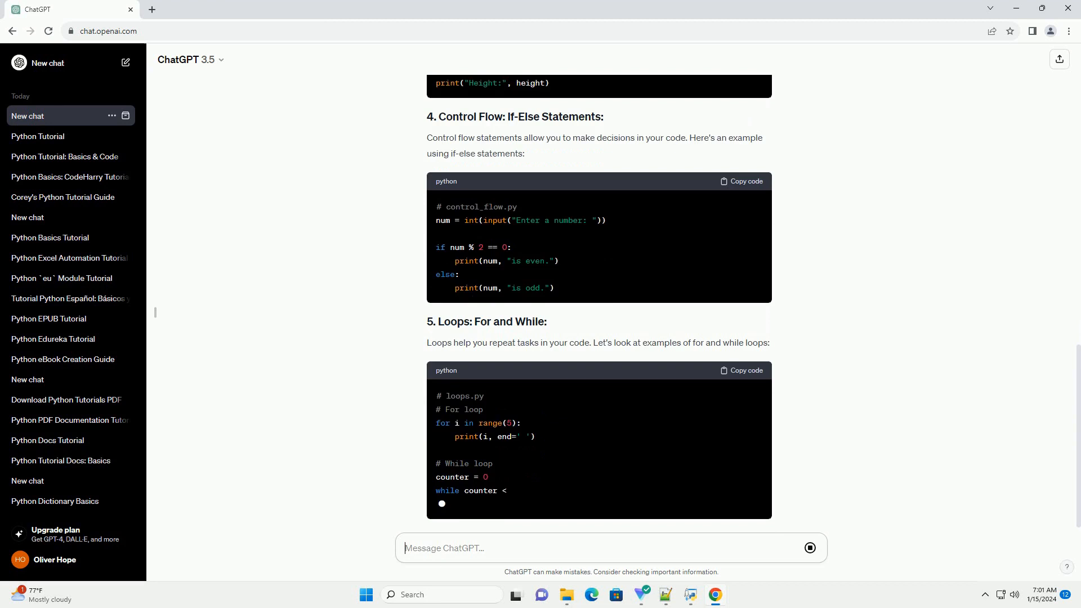
scroll("down", 3)
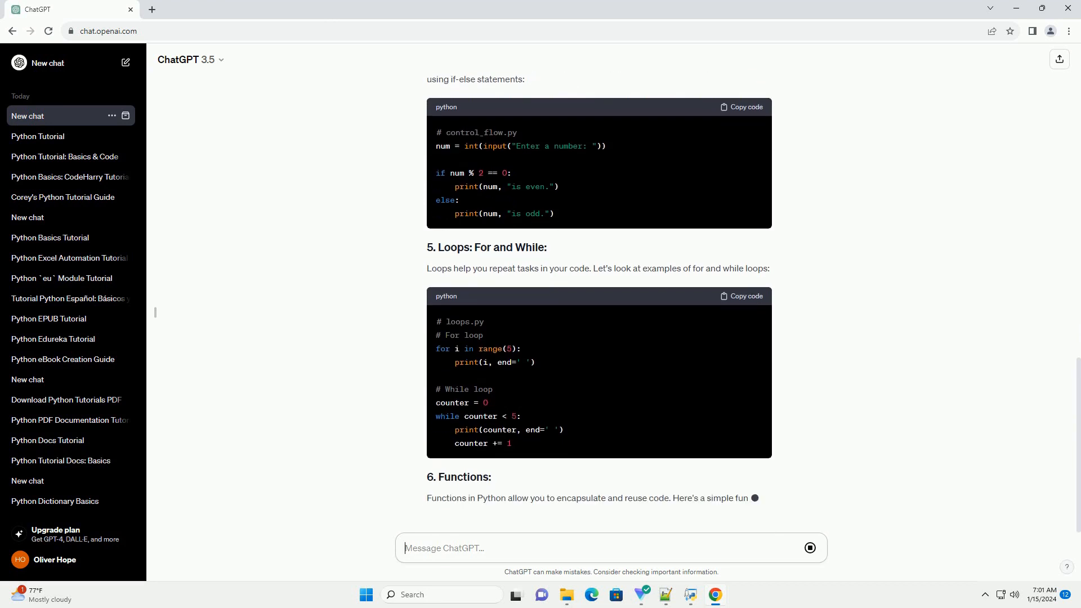
scroll("down", 3)
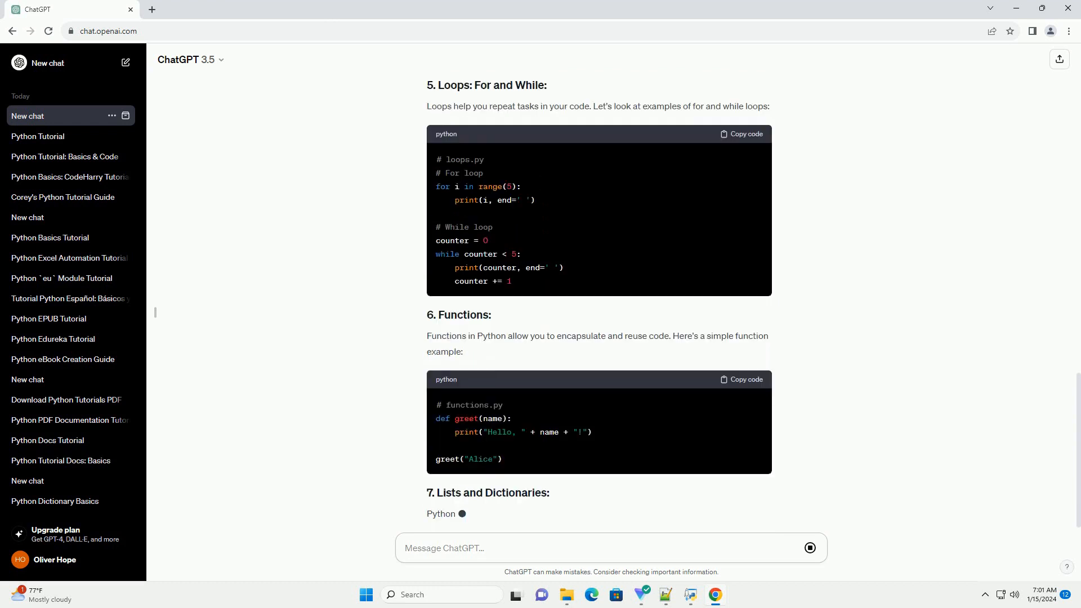
scroll("down", 3)
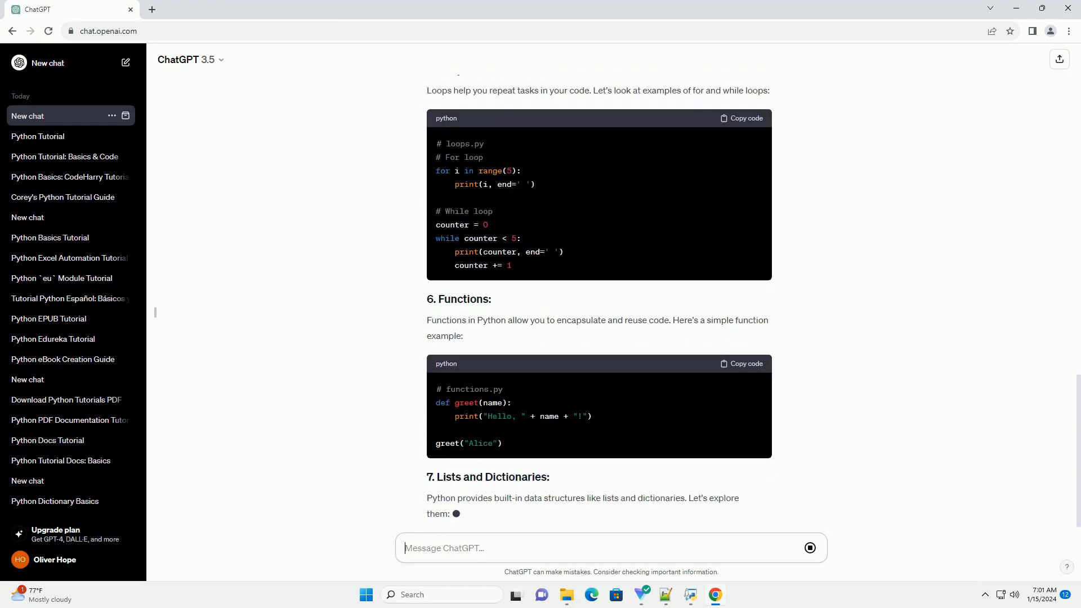
scroll("down", 3)
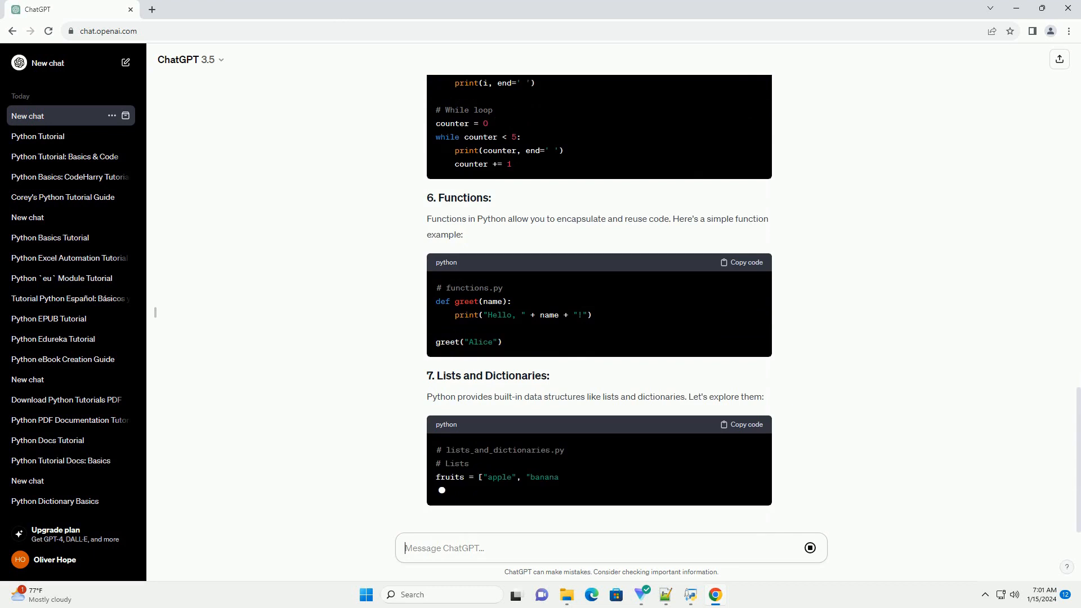